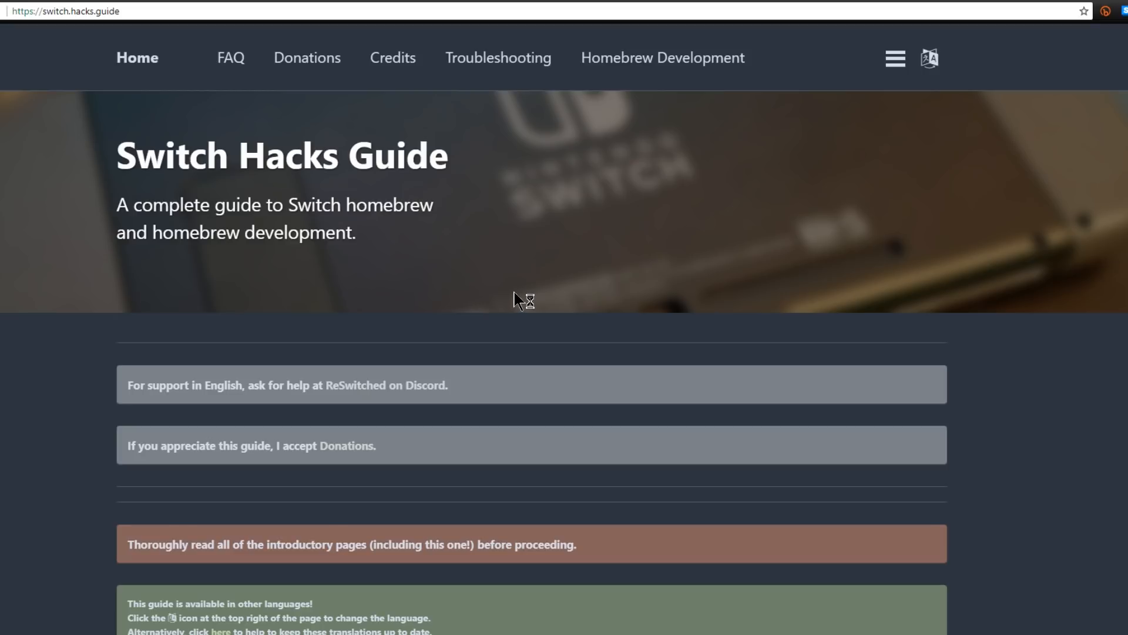
Continue to the Switch Hacks Guide's Get Started page and read down to its firmware Version Table.
{"action": "scroll", "scroll_direction": "down", "scroll_amount": 3}
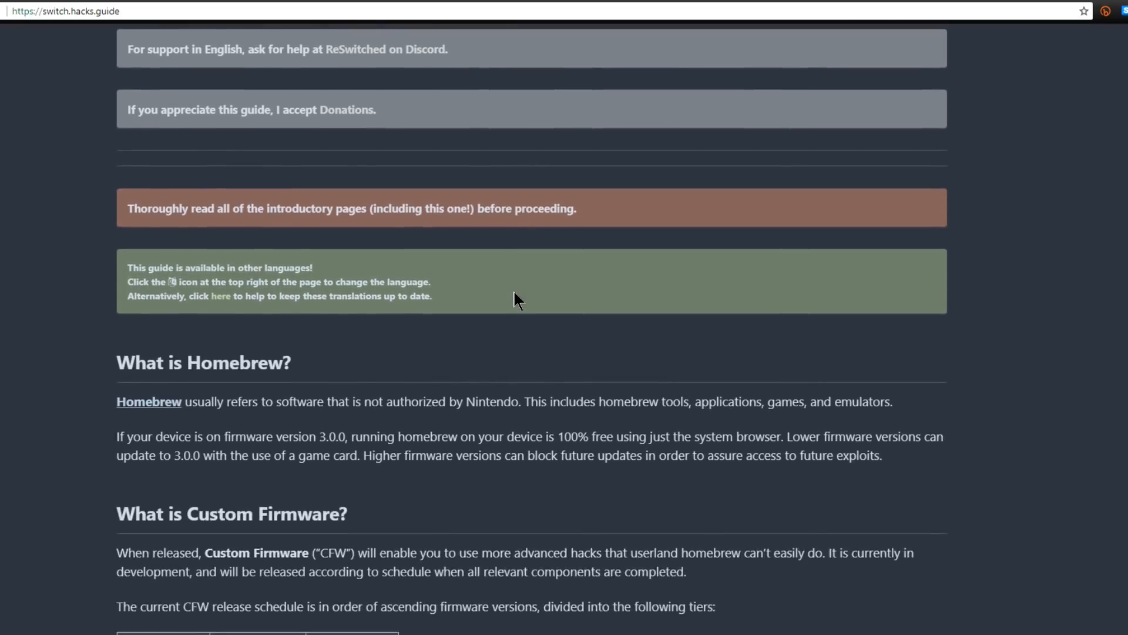
{"action": "scroll", "scroll_direction": "down", "scroll_amount": 3}
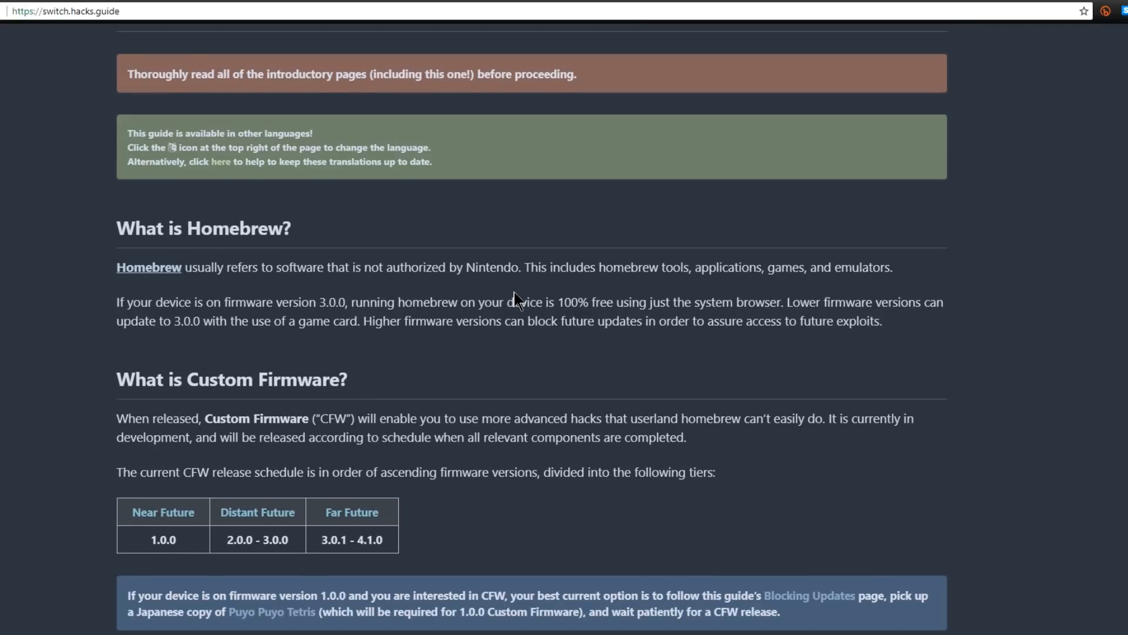
{"action": "scroll", "scroll_direction": "down", "scroll_amount": 3}
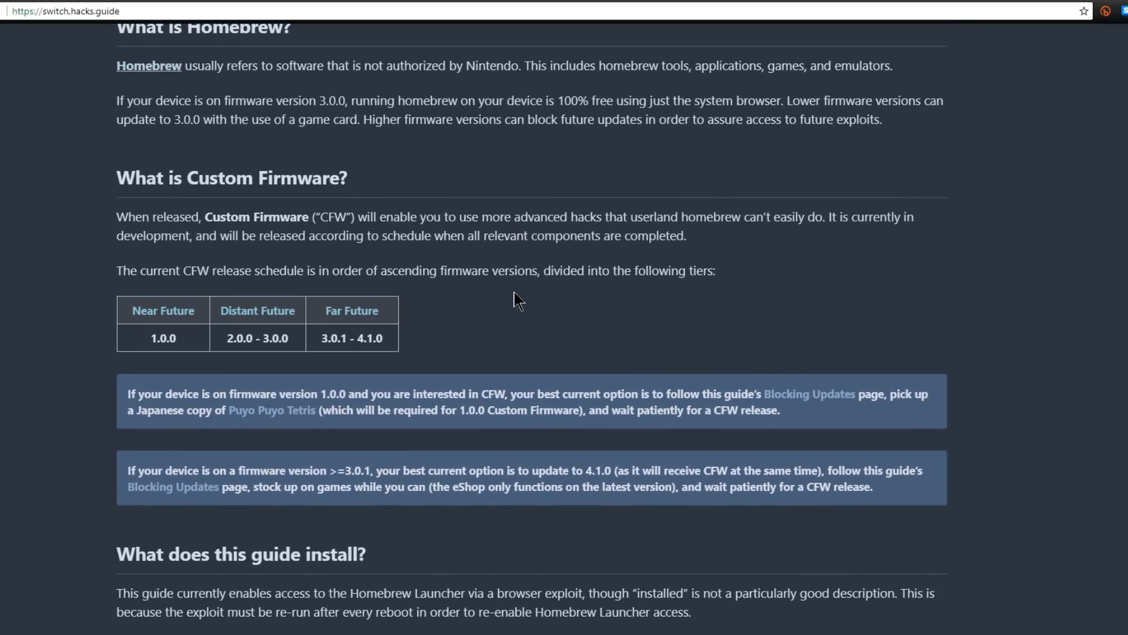
{"action": "scroll", "scroll_direction": "down", "scroll_amount": 3}
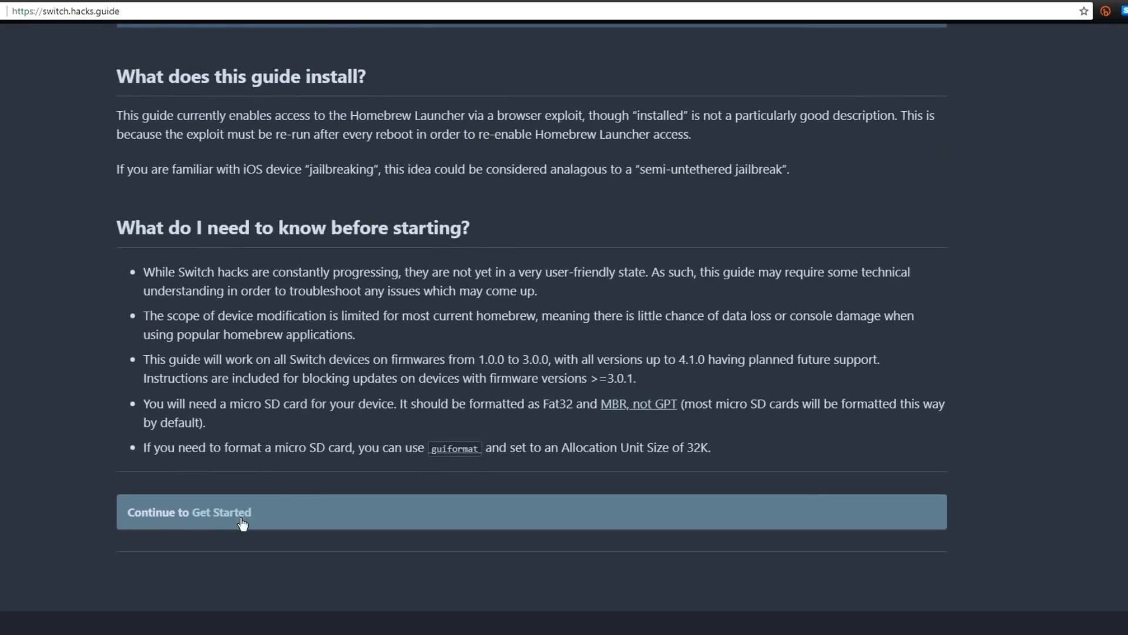
{"action": "left_click", "coordinate": [189, 511]}
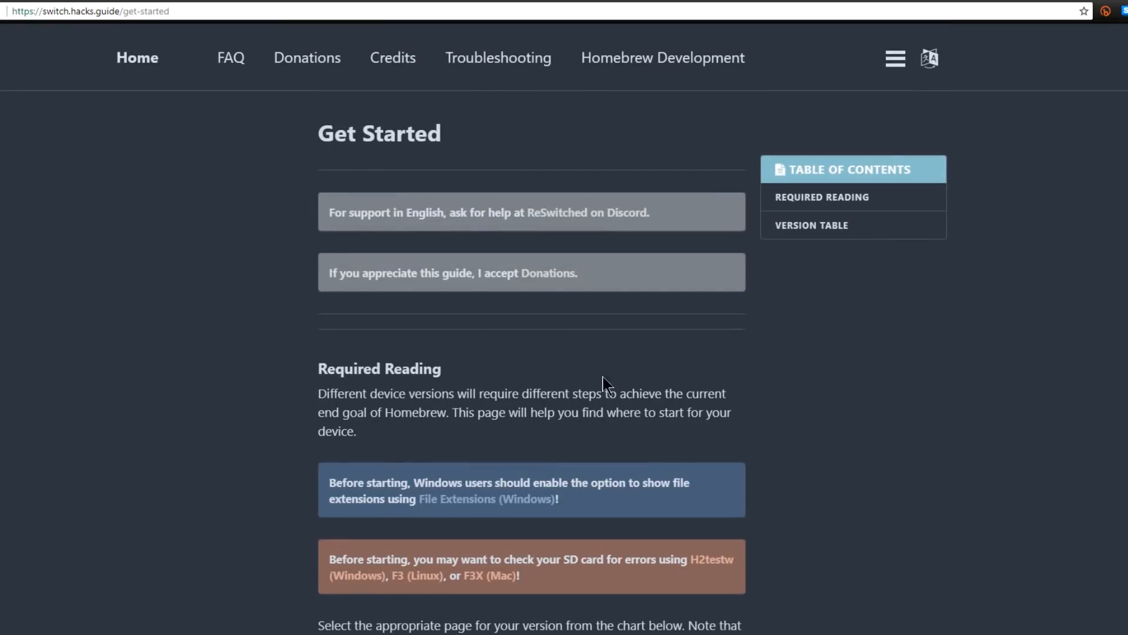
{"action": "scroll", "scroll_direction": "down", "scroll_amount": 3}
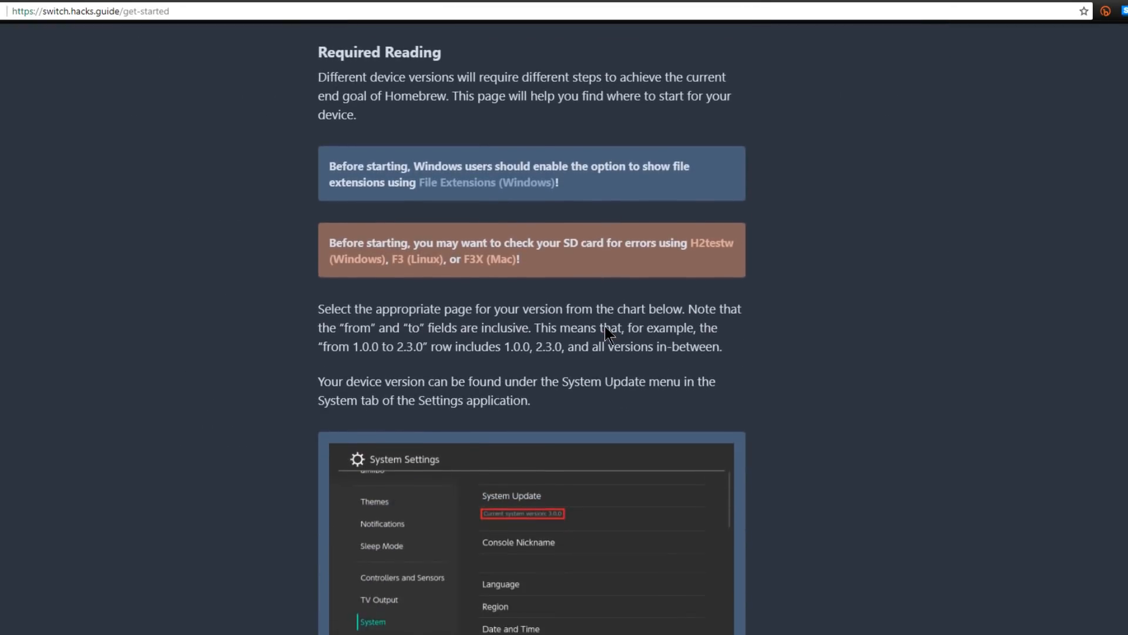
{"action": "scroll", "scroll_direction": "down", "scroll_amount": 3}
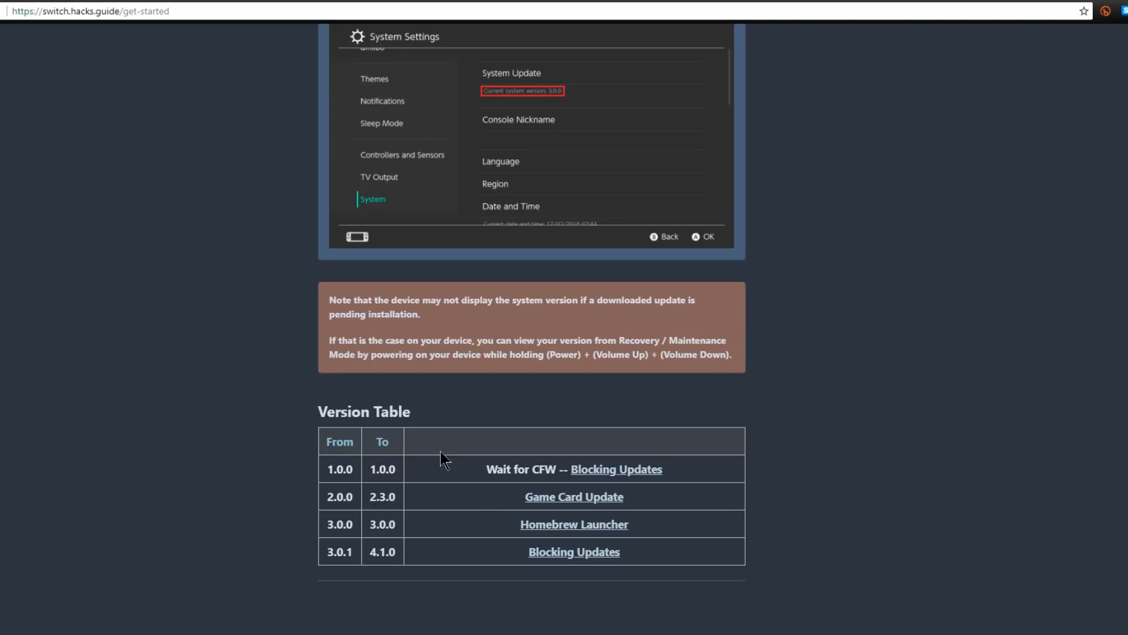
{"action": "double_click", "coordinate": [522, 468]}
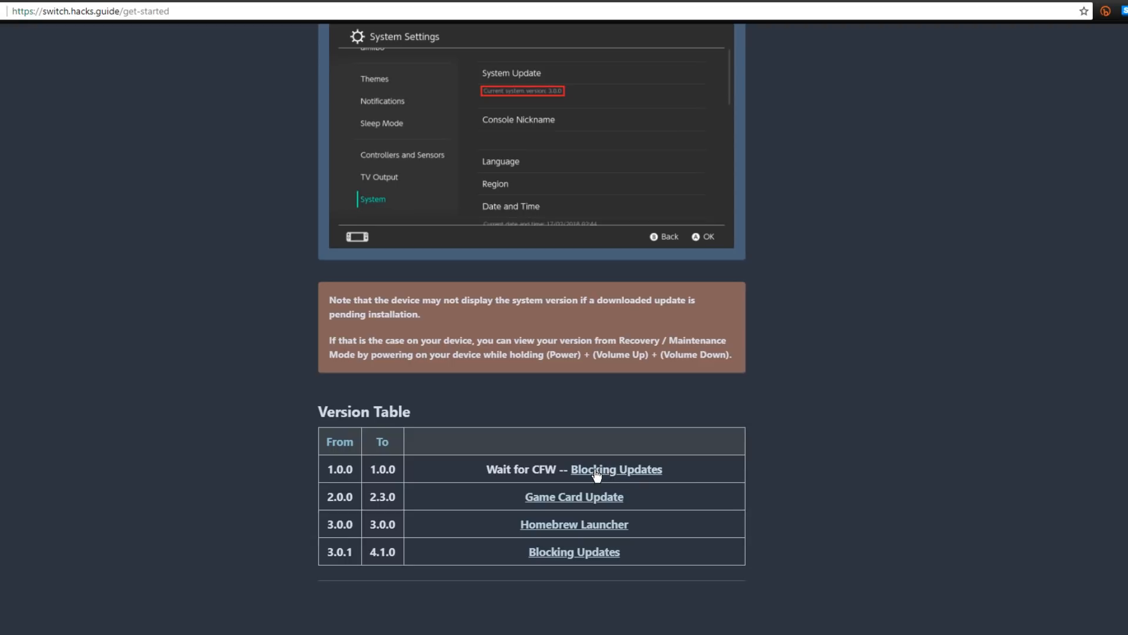
{"action": "mouse_move", "coordinate": [689, 484]}
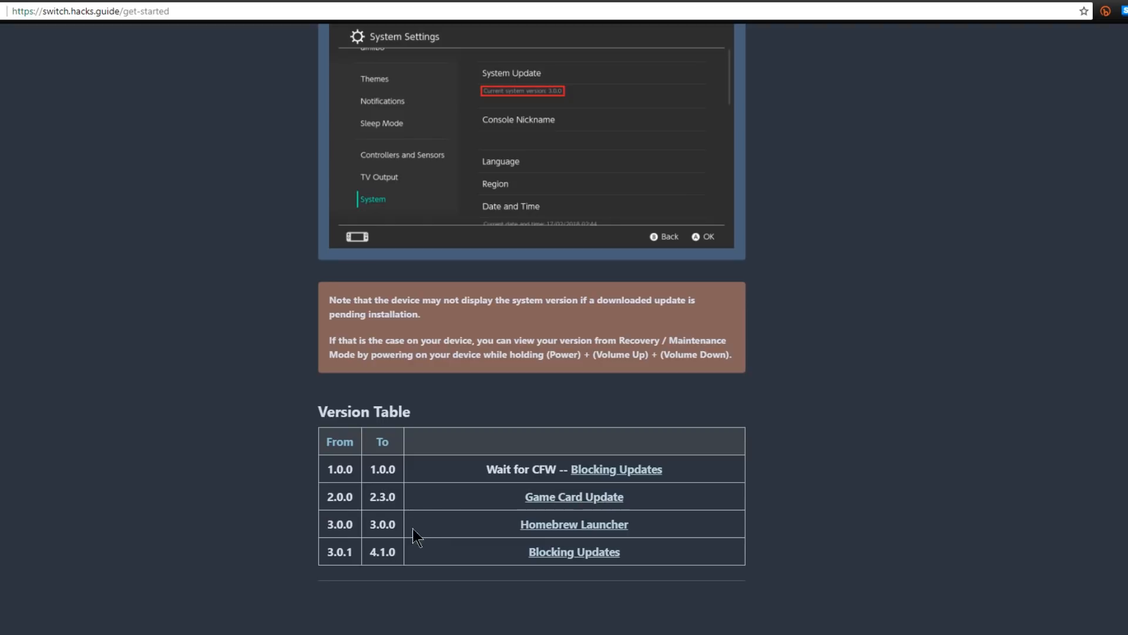
{"action": "mouse_move", "coordinate": [573, 532]}
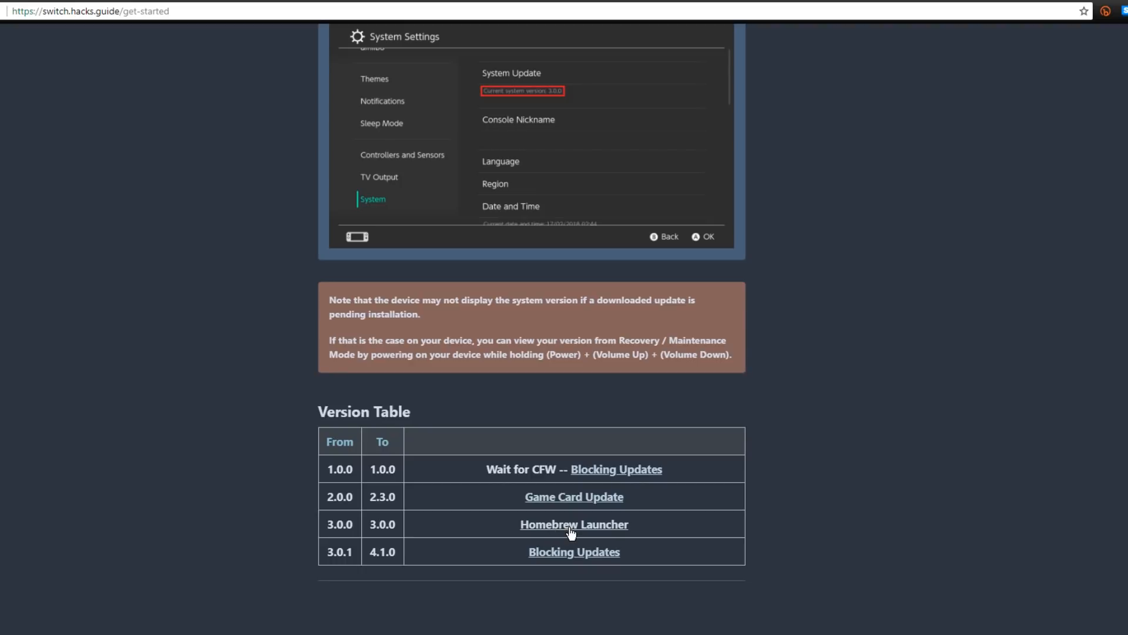
{"action": "mouse_move", "coordinate": [561, 562]}
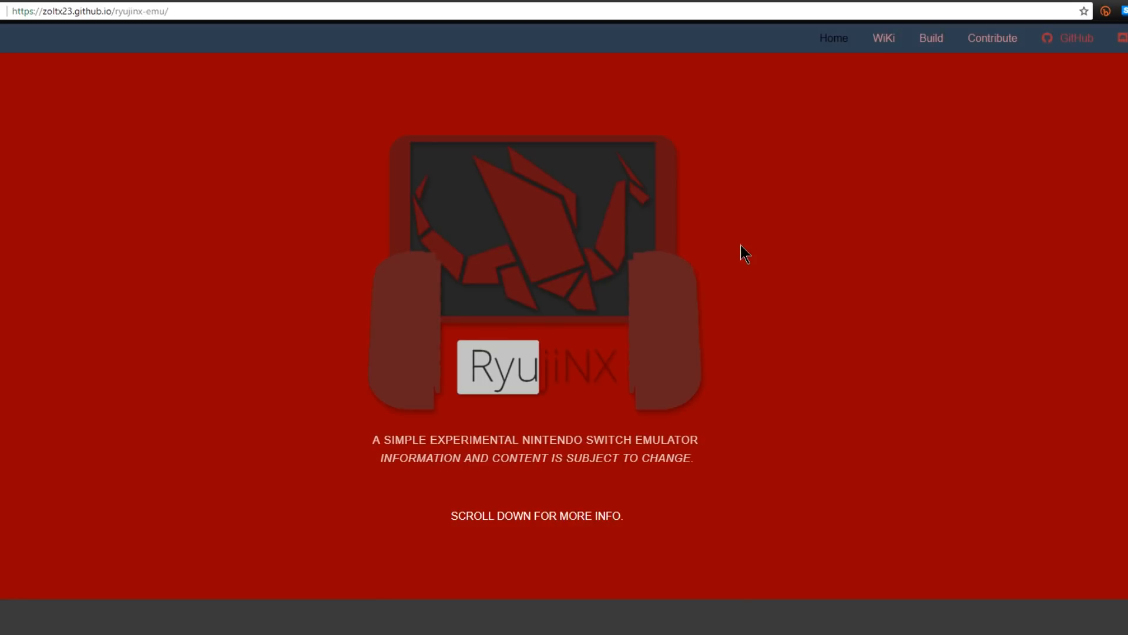
{"action": "mouse_move", "coordinate": [574, 142]}
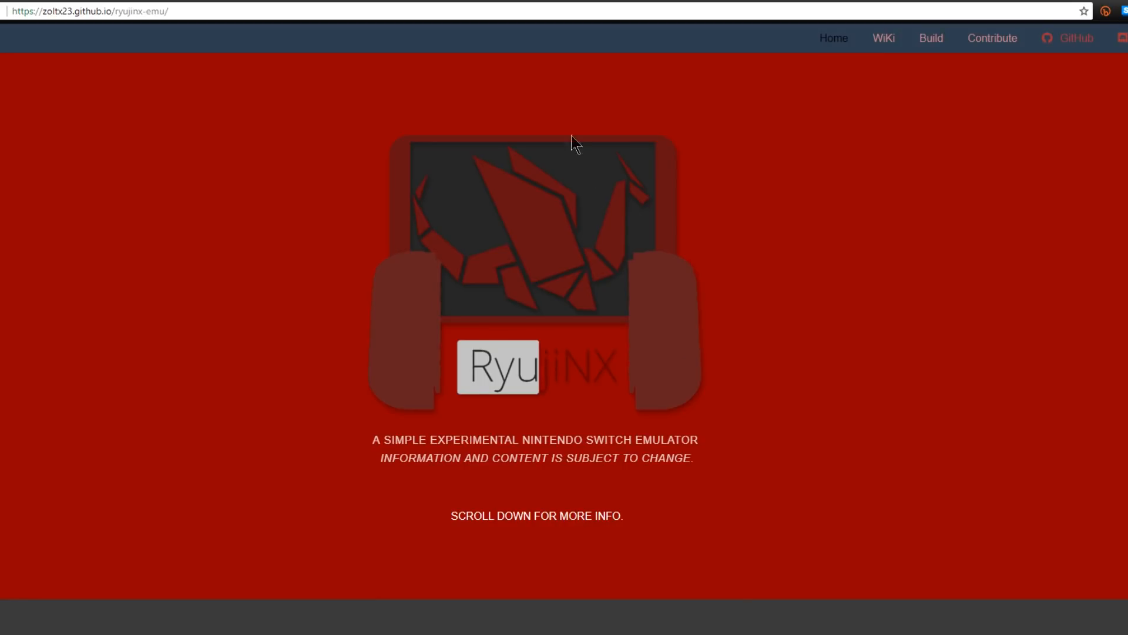
{"action": "mouse_move", "coordinate": [777, 321]}
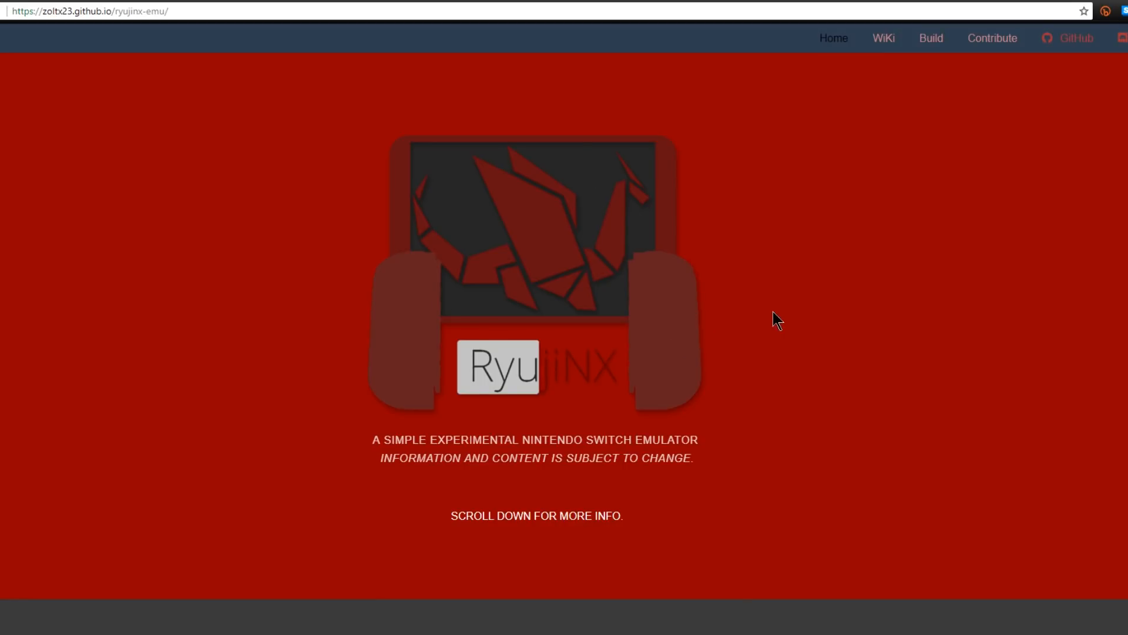
Highlight the 'What is RyujiNX?' lines on language, performance, and the no-commercial-games note.
{"action": "scroll", "scroll_direction": "down", "scroll_amount": 3}
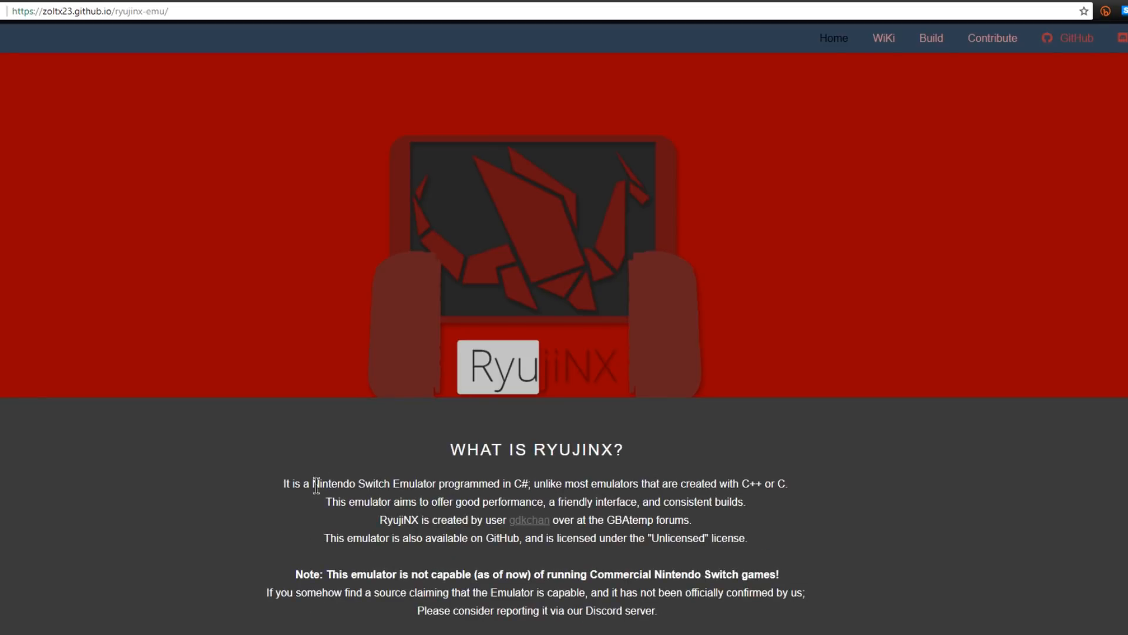
{"action": "left_click_drag", "start_coordinate": [301, 483], "coordinate": [518, 483]}
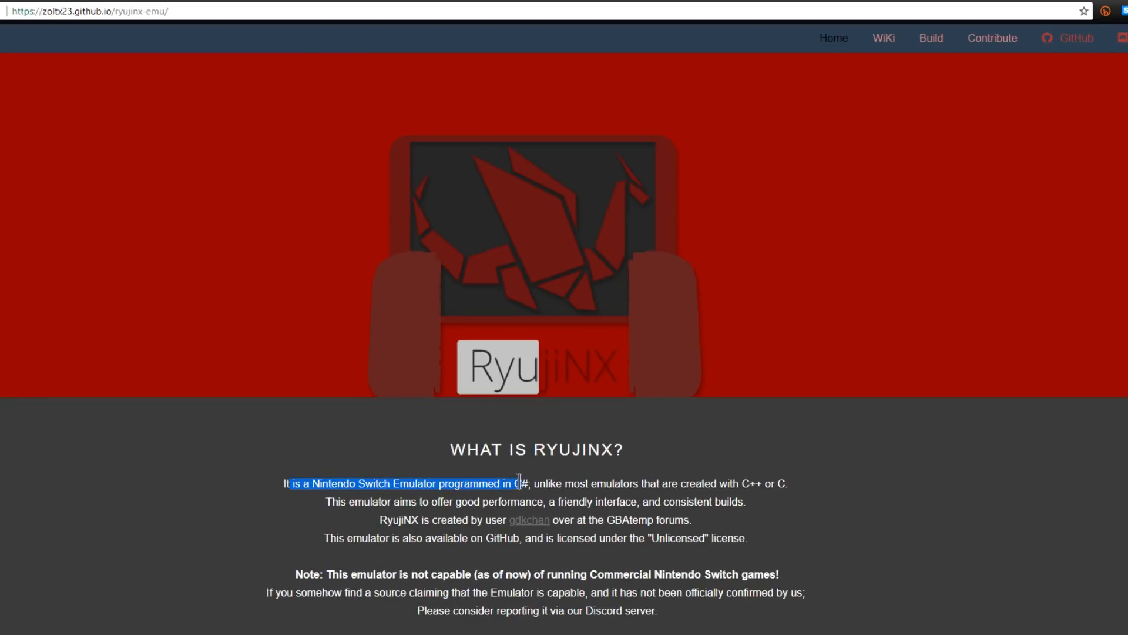
{"action": "left_click_drag", "start_coordinate": [518, 483], "coordinate": [744, 483]}
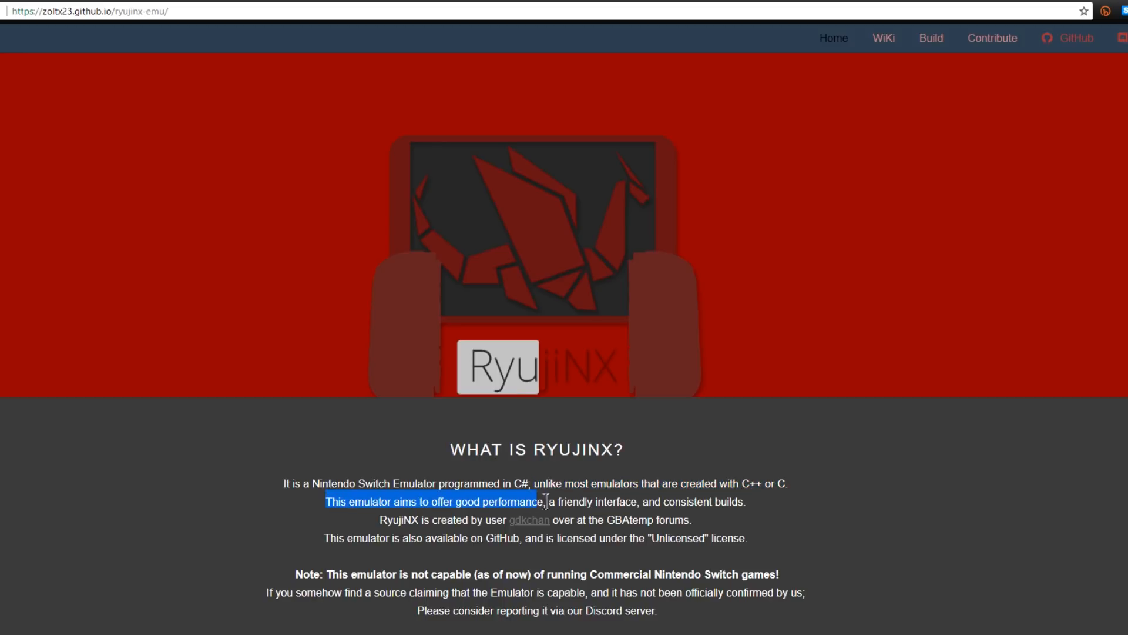
{"action": "left_click_drag", "start_coordinate": [546, 502], "coordinate": [736, 501]}
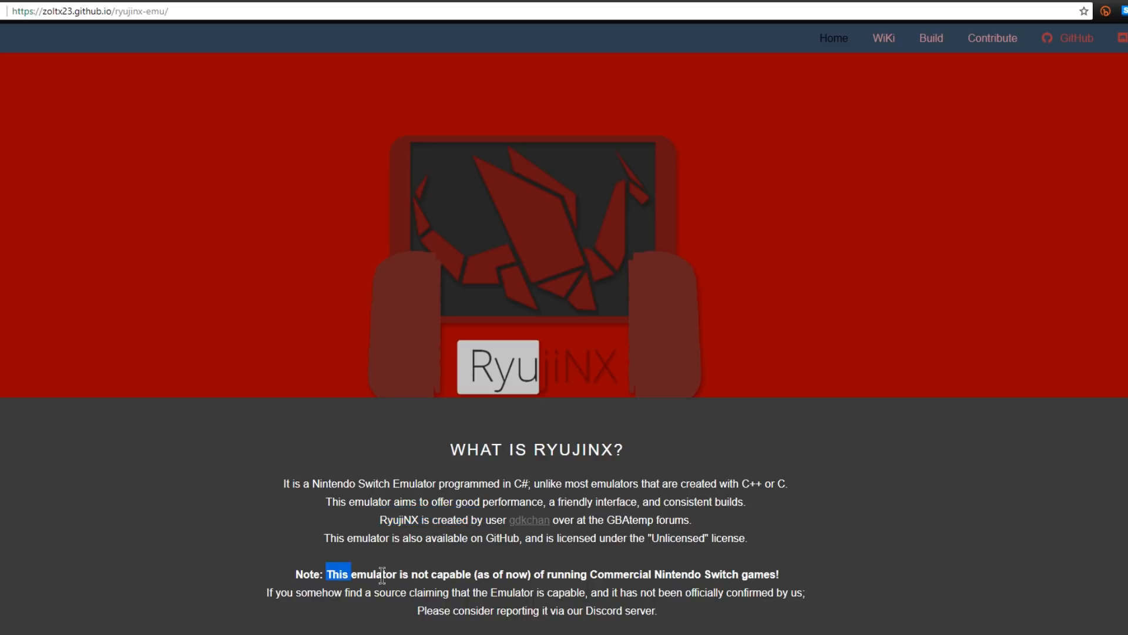
{"action": "left_click_drag", "start_coordinate": [339, 573], "coordinate": [777, 574]}
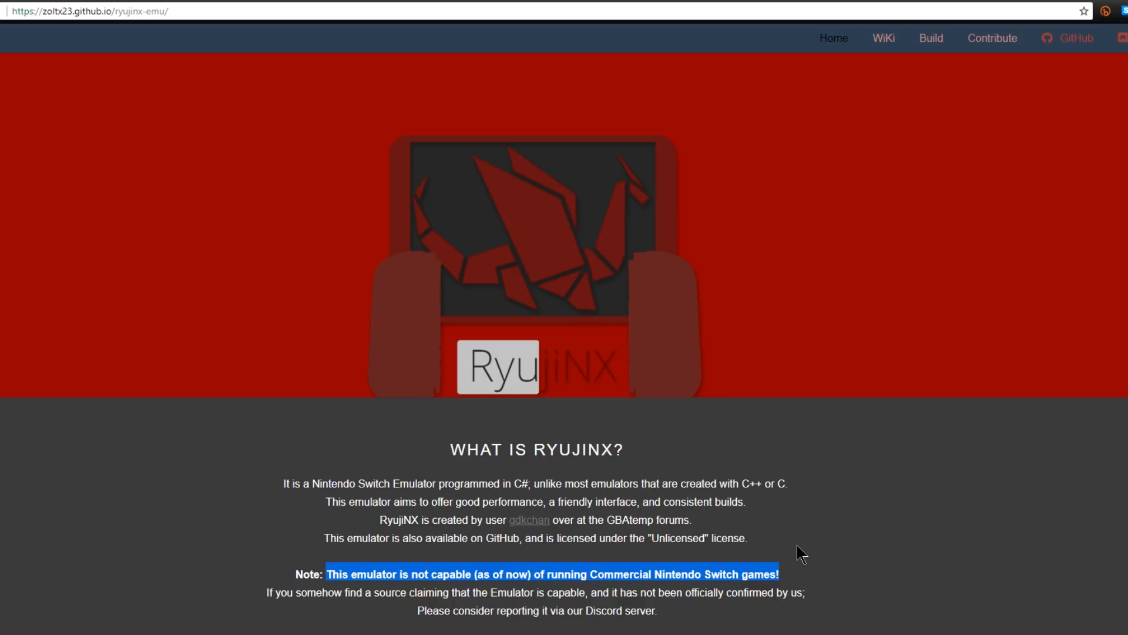
{"action": "mouse_move", "coordinate": [802, 398]}
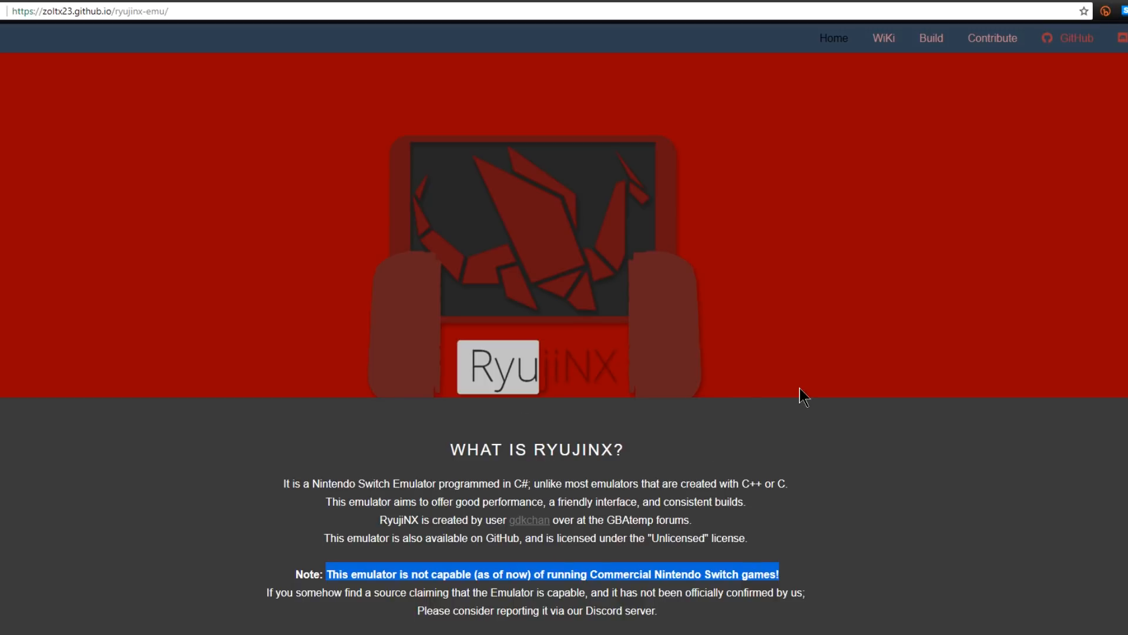
{"action": "scroll", "scroll_direction": "up", "scroll_amount": 3}
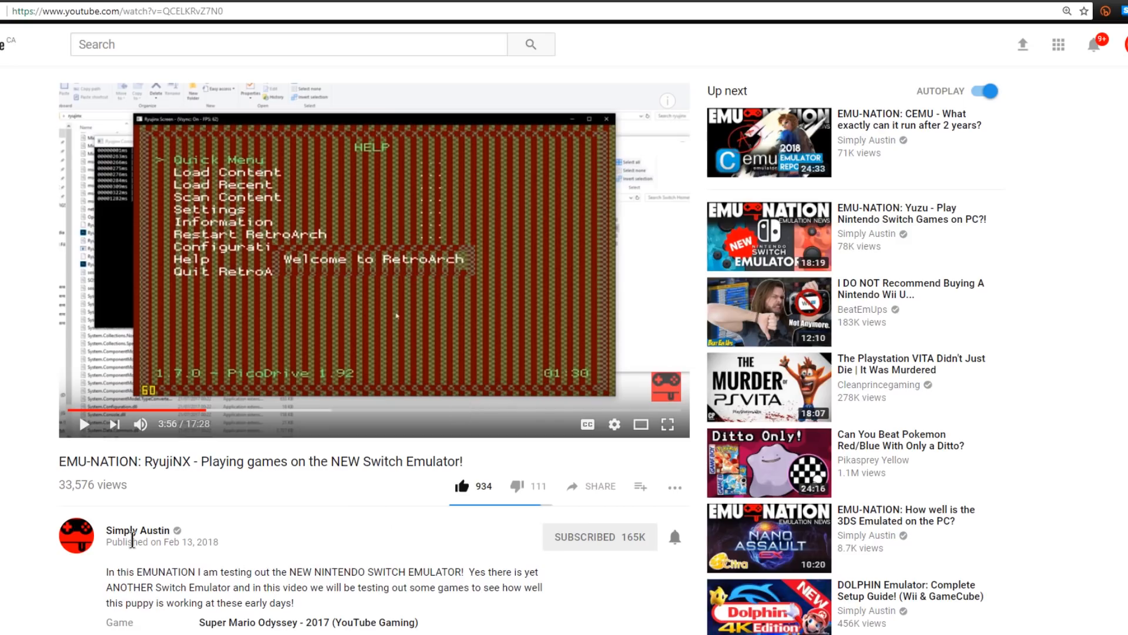
{"action": "mouse_move", "coordinate": [591, 551]}
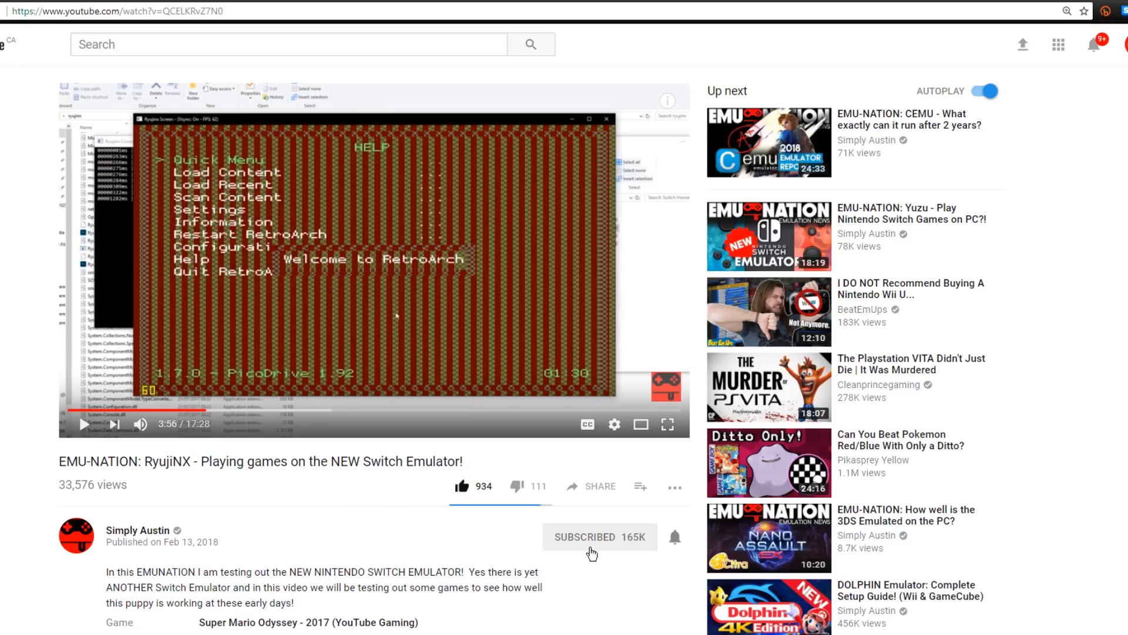
{"action": "mouse_move", "coordinate": [333, 455]}
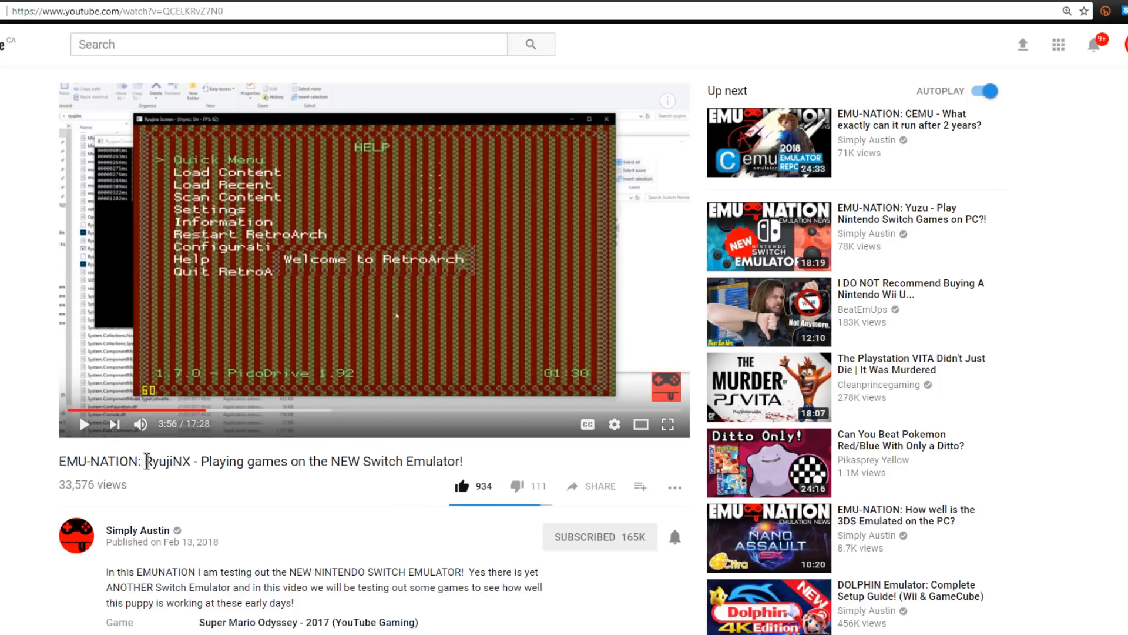
Select the word 'RyujiNX' in the paused EMU-NATION video's title.
{"action": "double_click", "coordinate": [167, 462]}
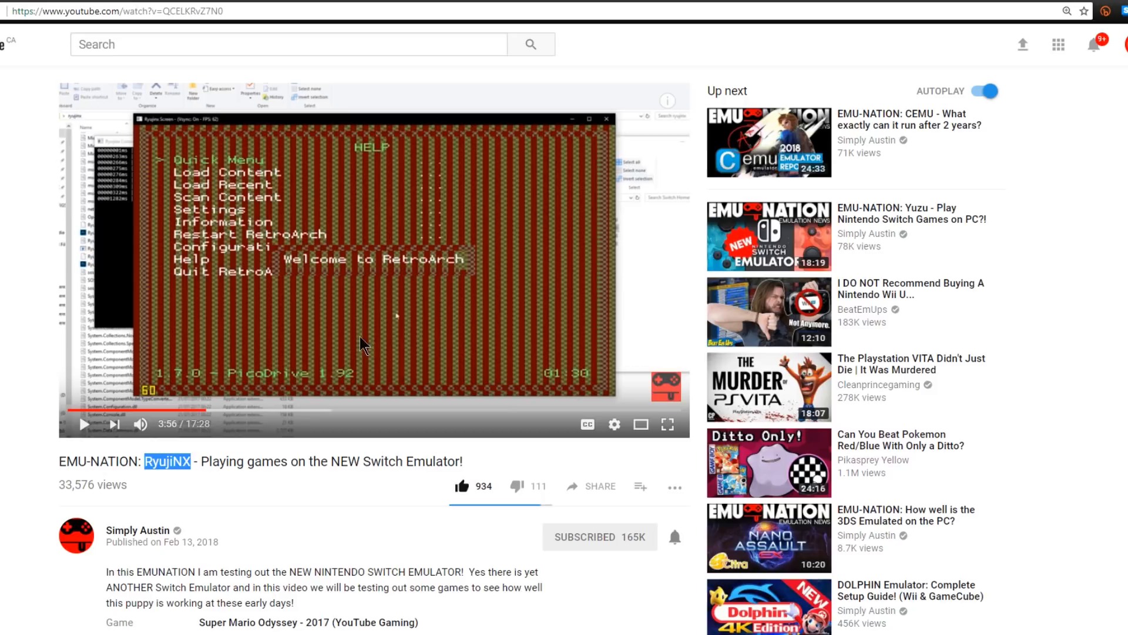
{"action": "mouse_move", "coordinate": [456, 225]}
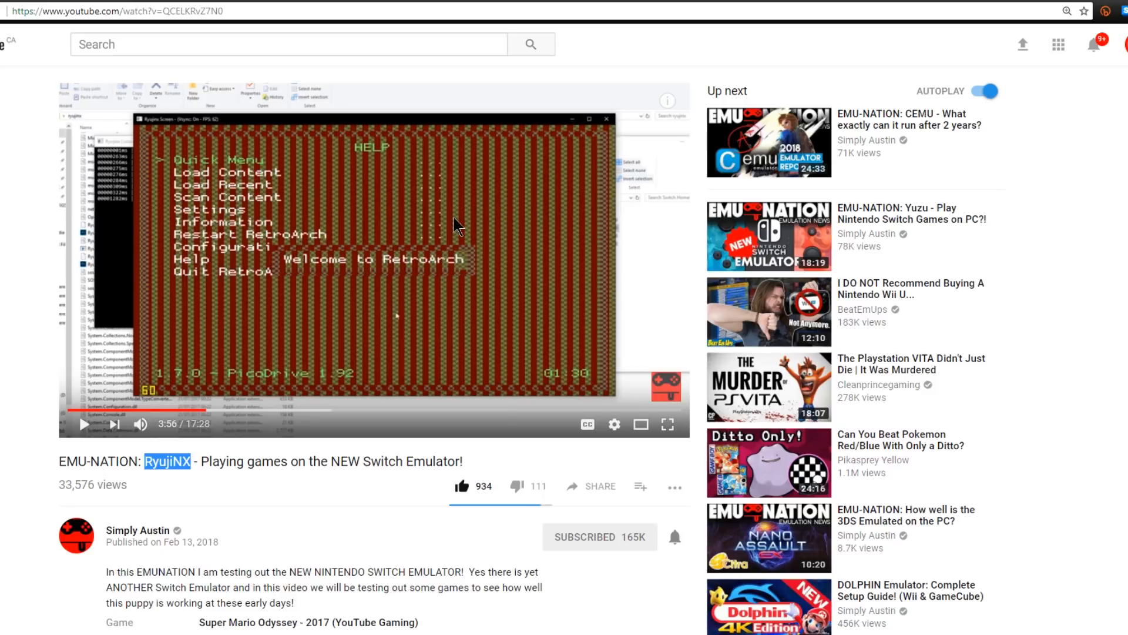
{"action": "mouse_move", "coordinate": [237, 381]}
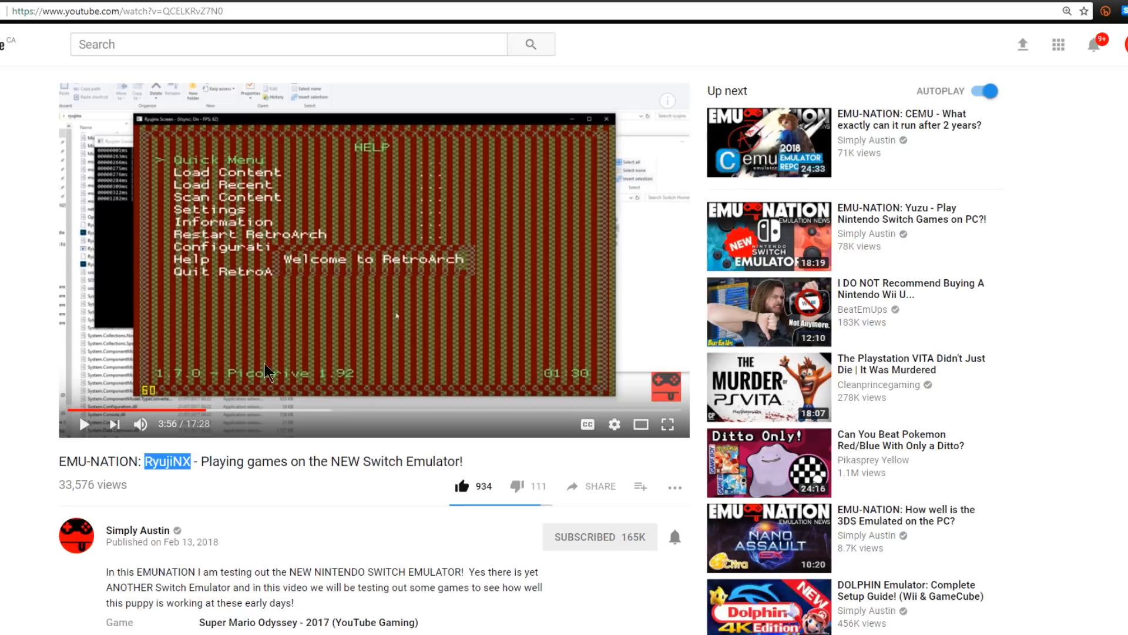
{"action": "mouse_move", "coordinate": [317, 276]}
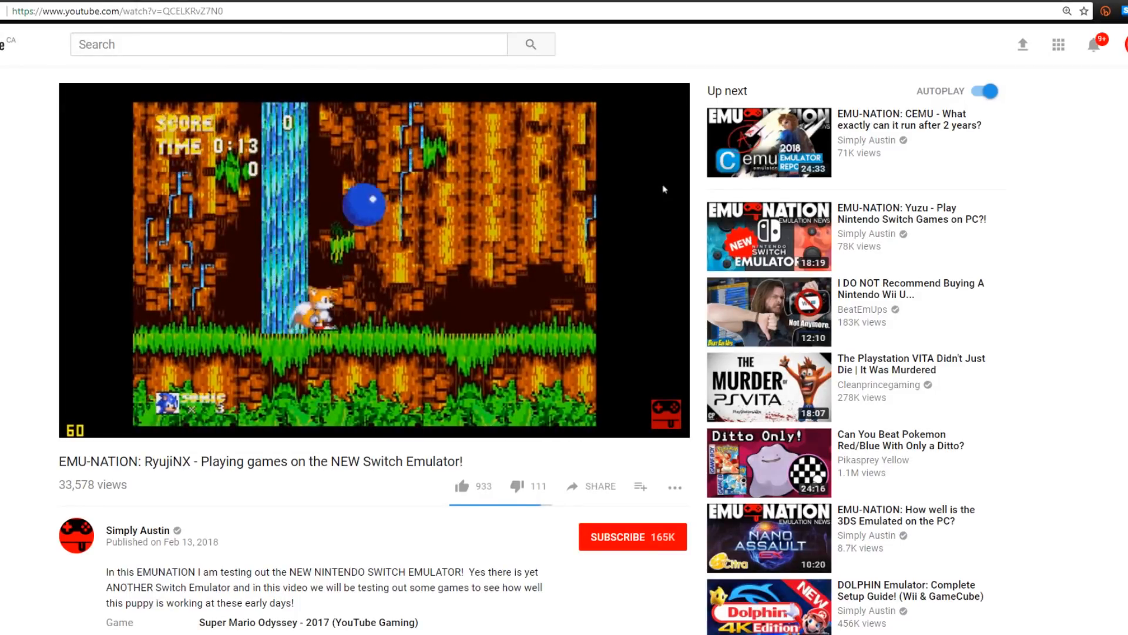
{"action": "mouse_move", "coordinate": [444, 349]}
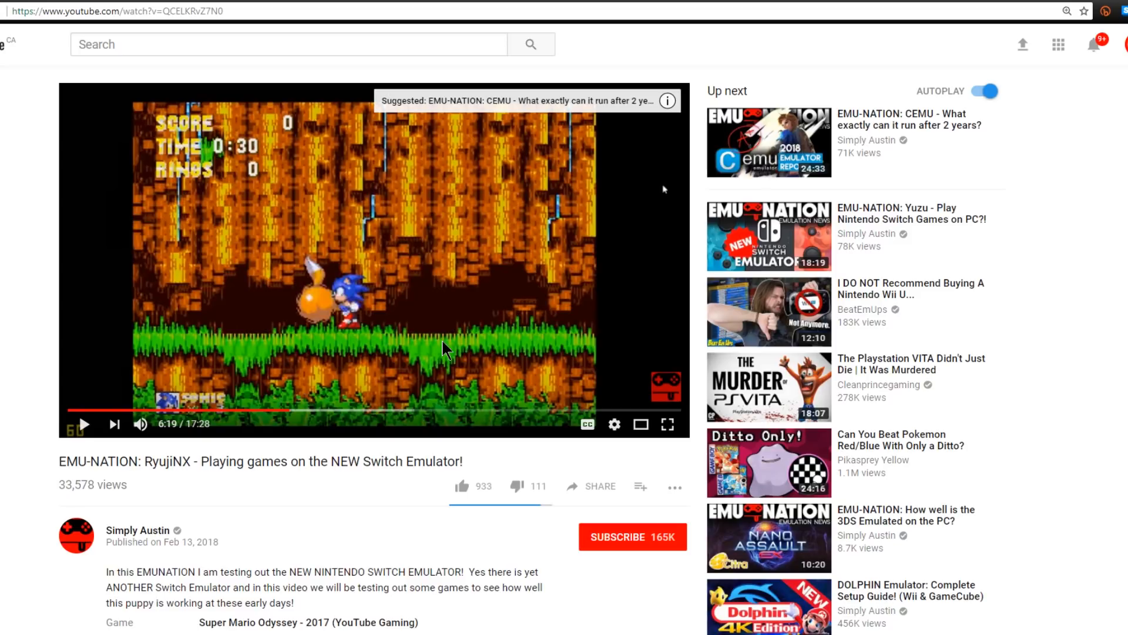
{"action": "mouse_move", "coordinate": [378, 284]}
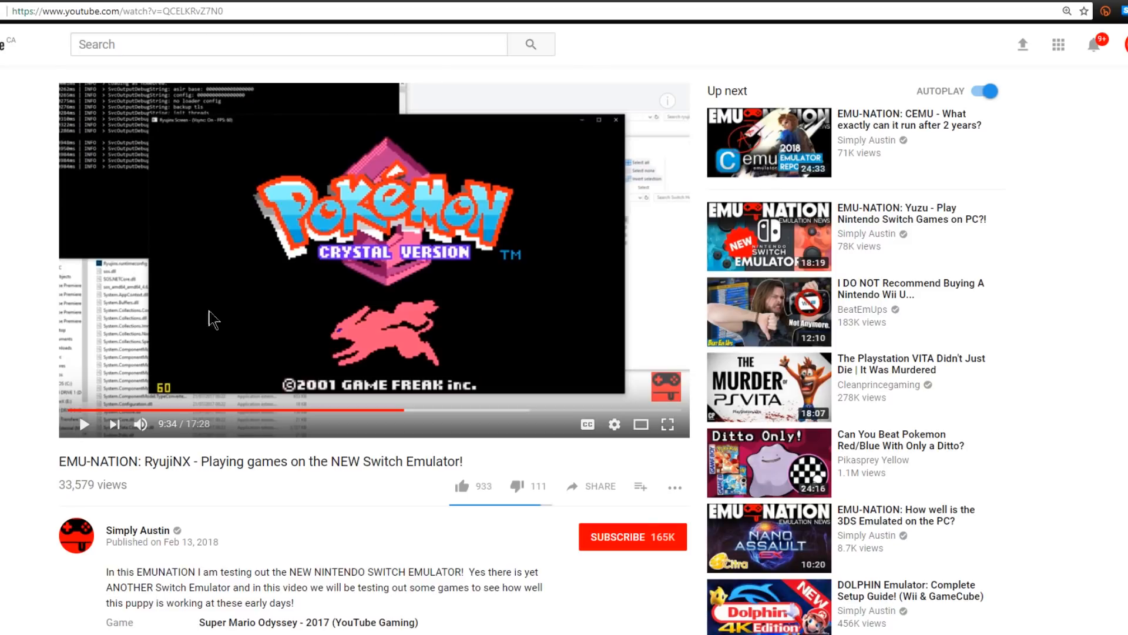
Resume the RyujiNX video at the 9:36 Pokémon Crystal title screen.
{"action": "left_click", "coordinate": [84, 423]}
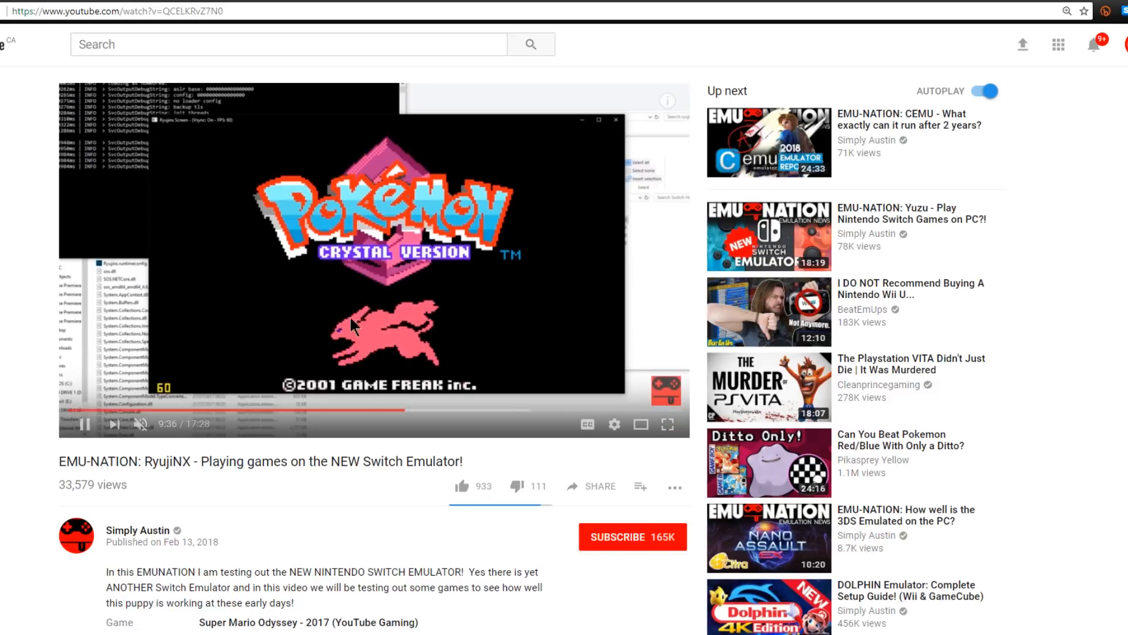
{"action": "mouse_move", "coordinate": [204, 393]}
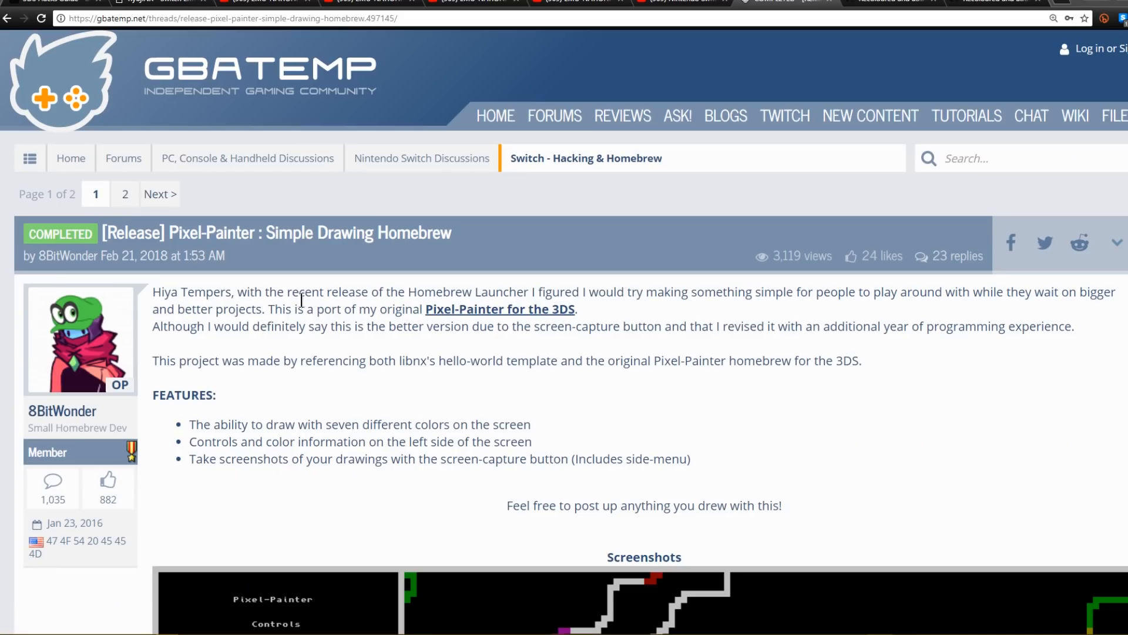
{"action": "mouse_move", "coordinate": [216, 232]}
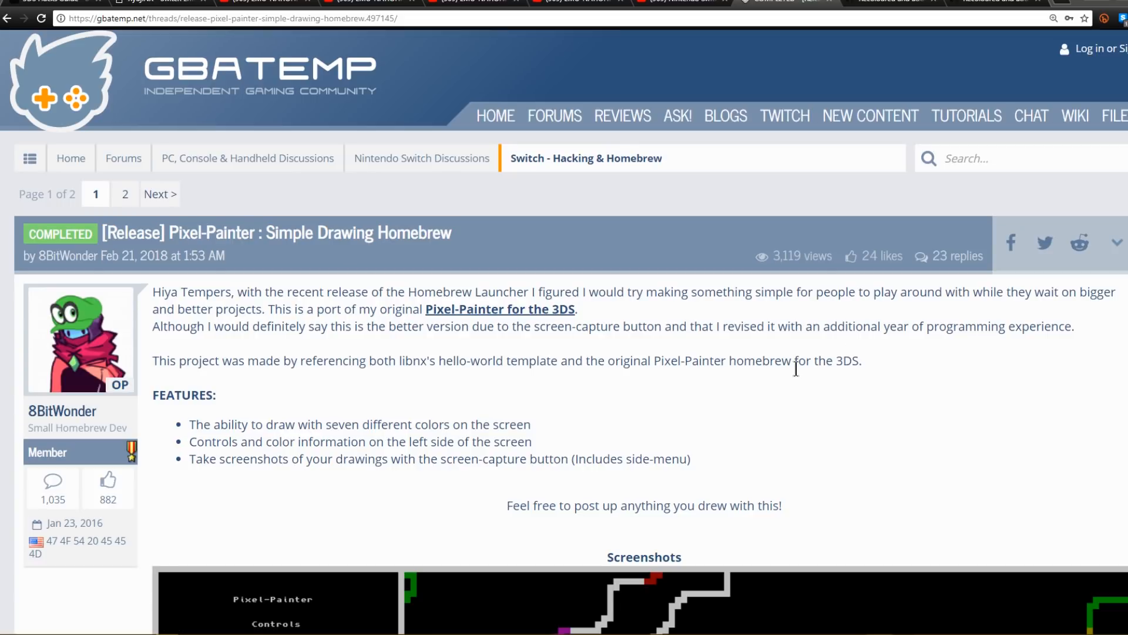
Scroll the GBAtemp Pixel-Painter thread down to its screenshot with the drawing controls.
{"action": "scroll", "scroll_direction": "down", "scroll_amount": 3}
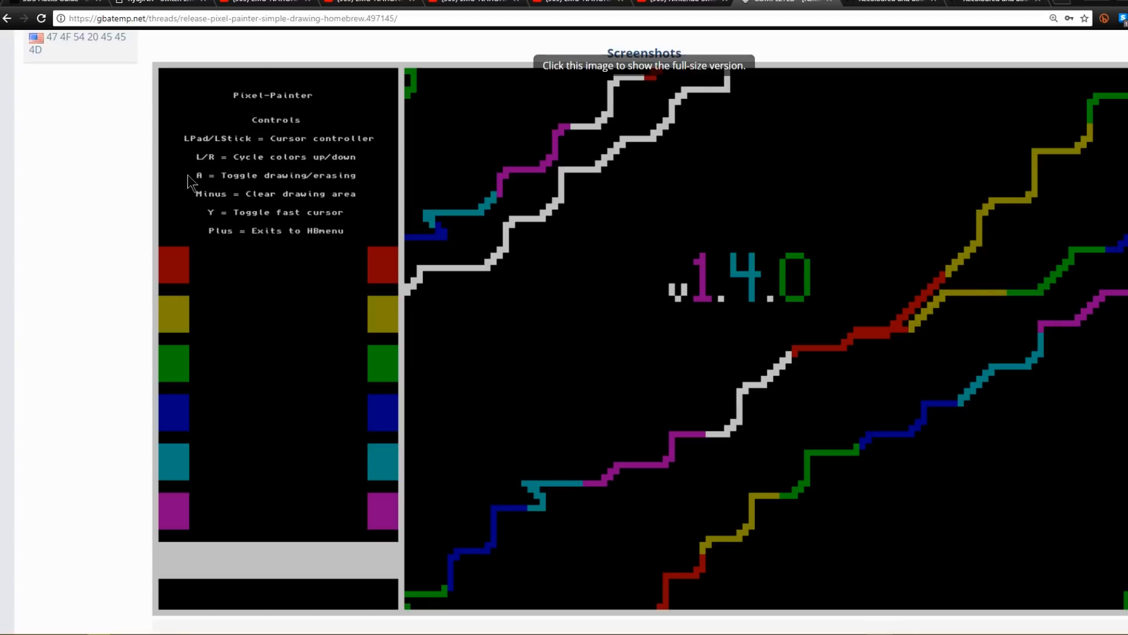
{"action": "mouse_move", "coordinate": [236, 209]}
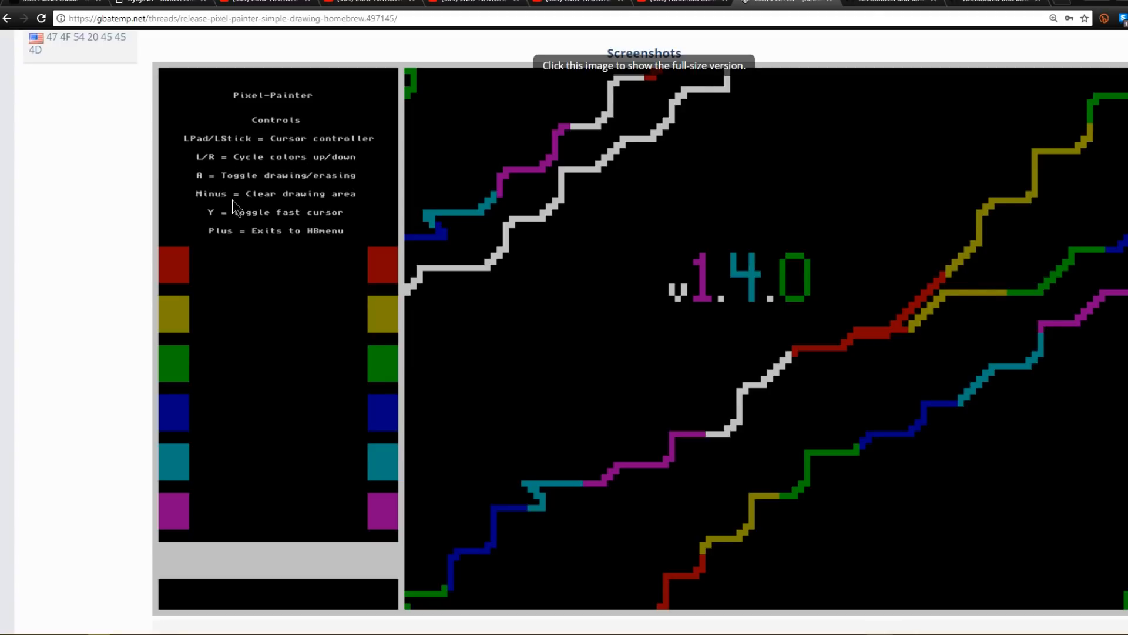
{"action": "mouse_move", "coordinate": [217, 217]}
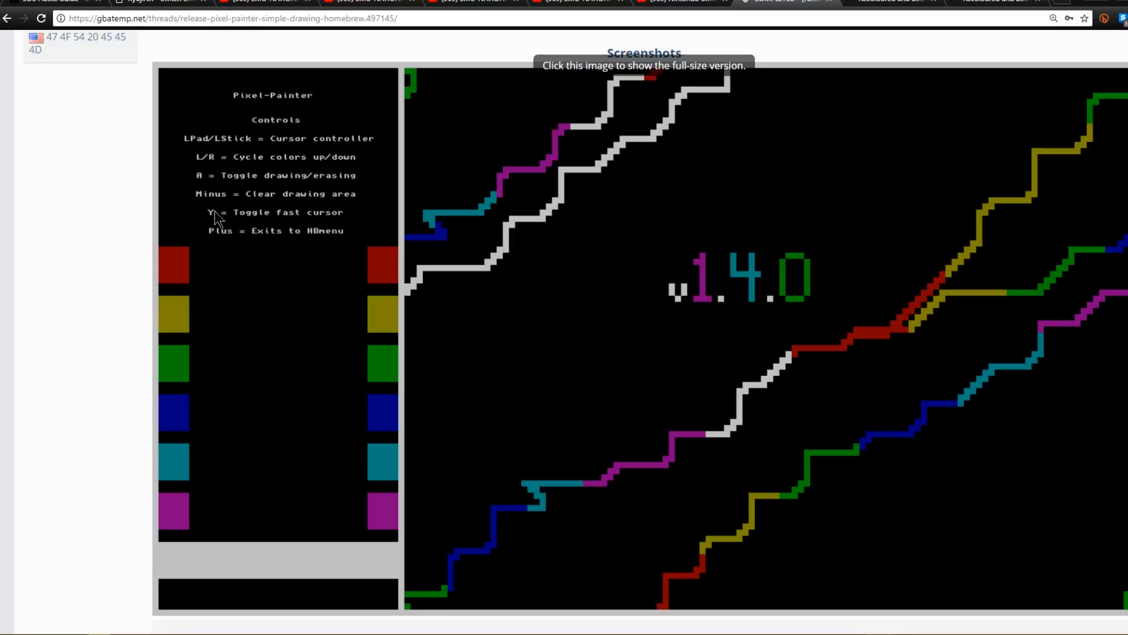
{"action": "mouse_move", "coordinate": [241, 241]}
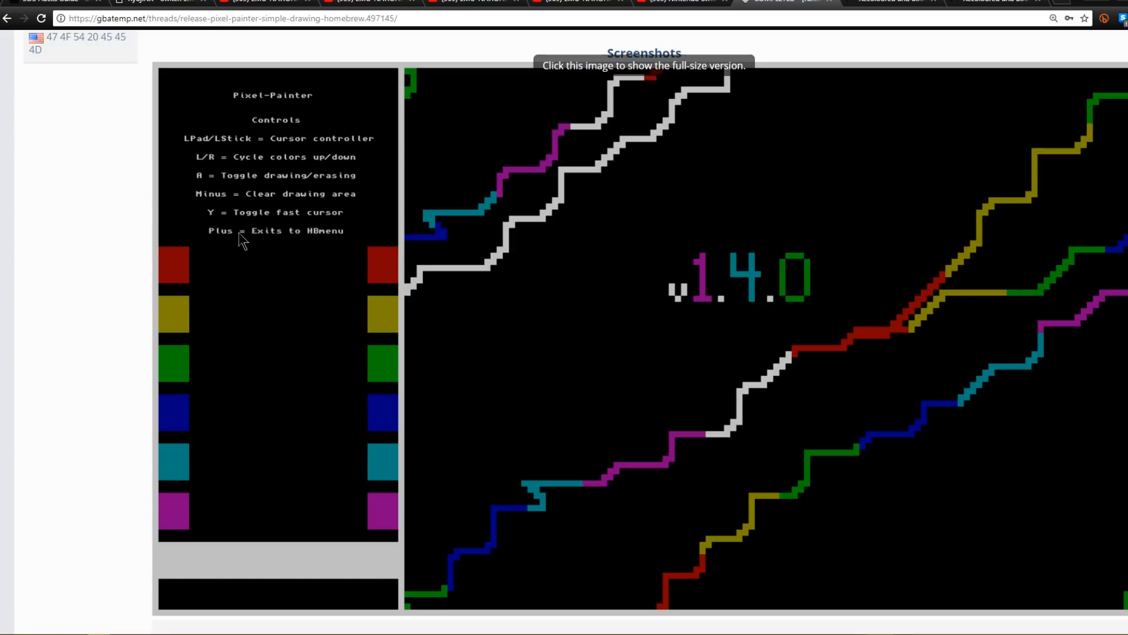
{"action": "mouse_move", "coordinate": [900, 265]}
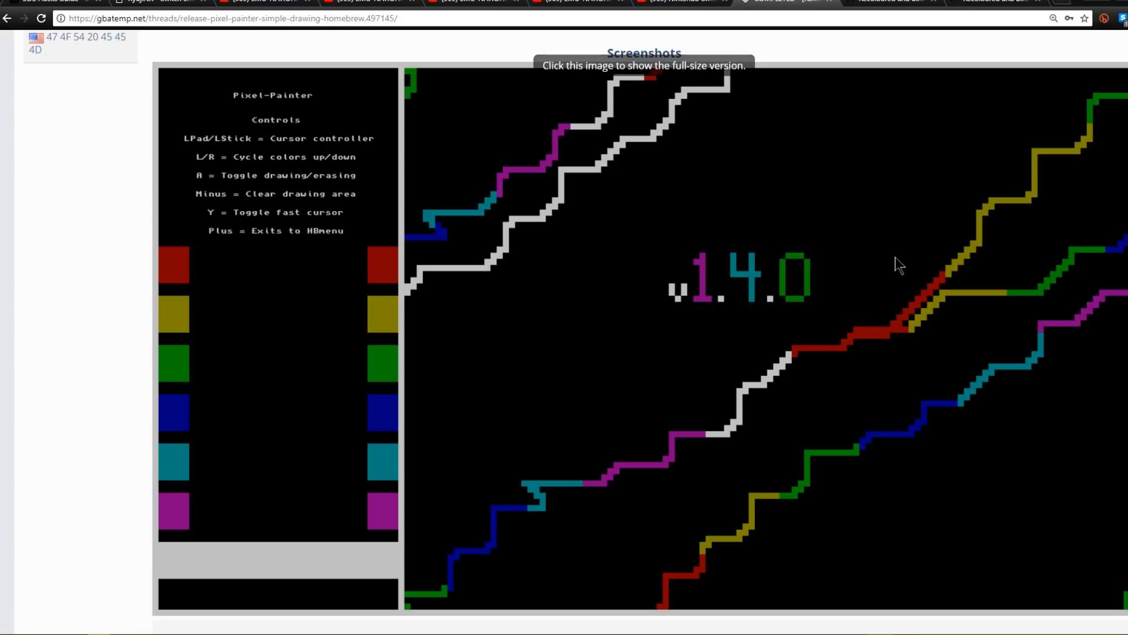
{"action": "mouse_move", "coordinate": [622, 276]}
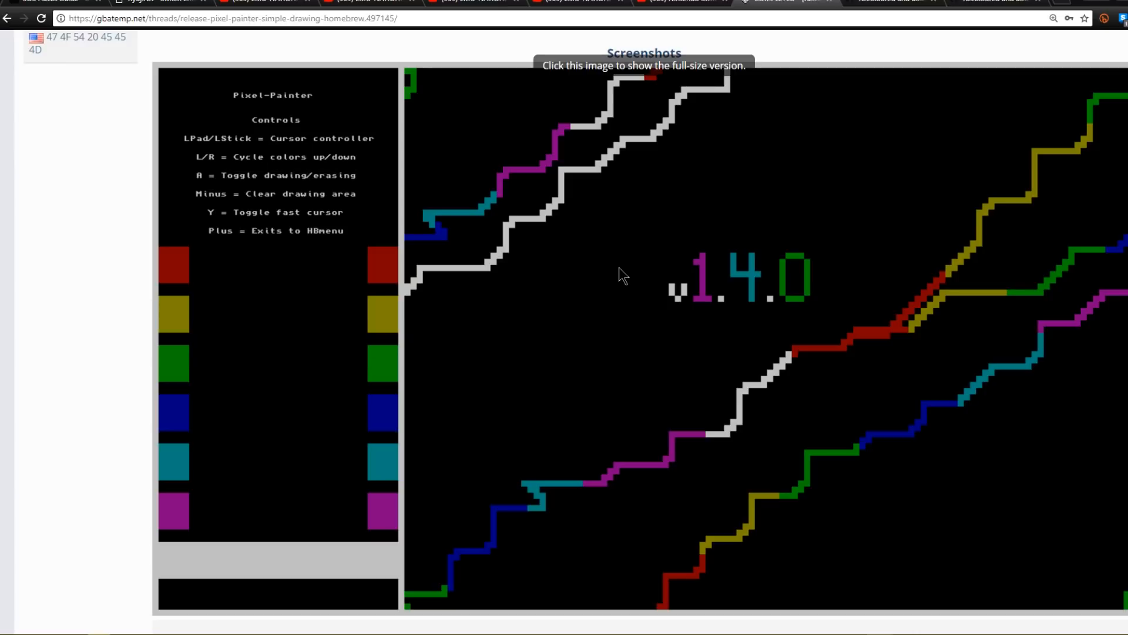
{"action": "scroll", "scroll_direction": "down", "scroll_amount": 3}
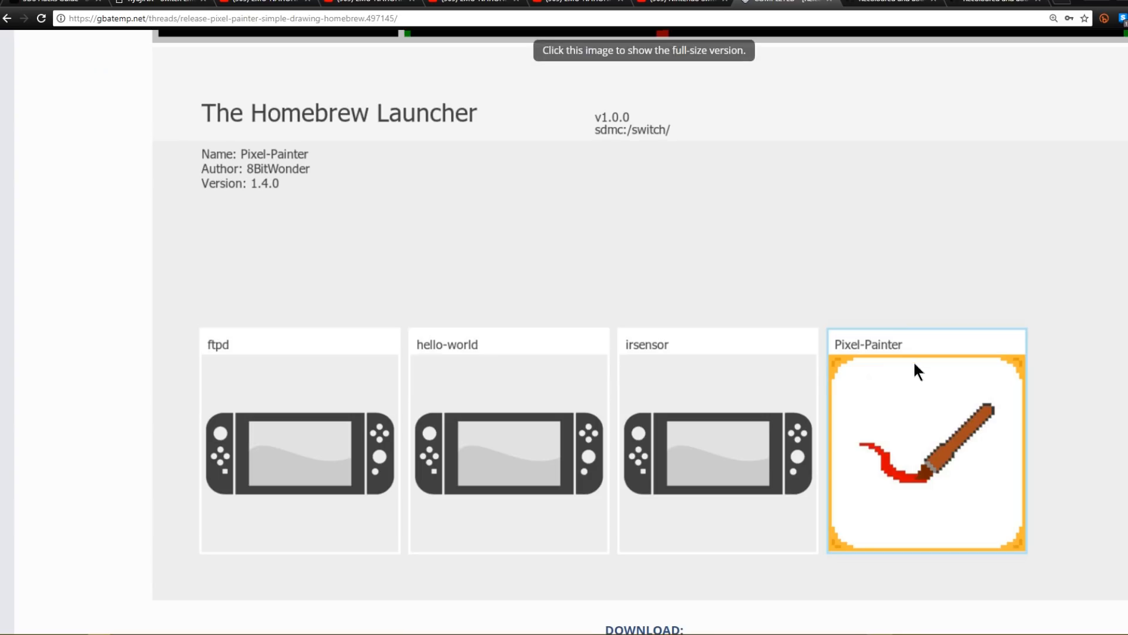
{"action": "mouse_move", "coordinate": [928, 459]}
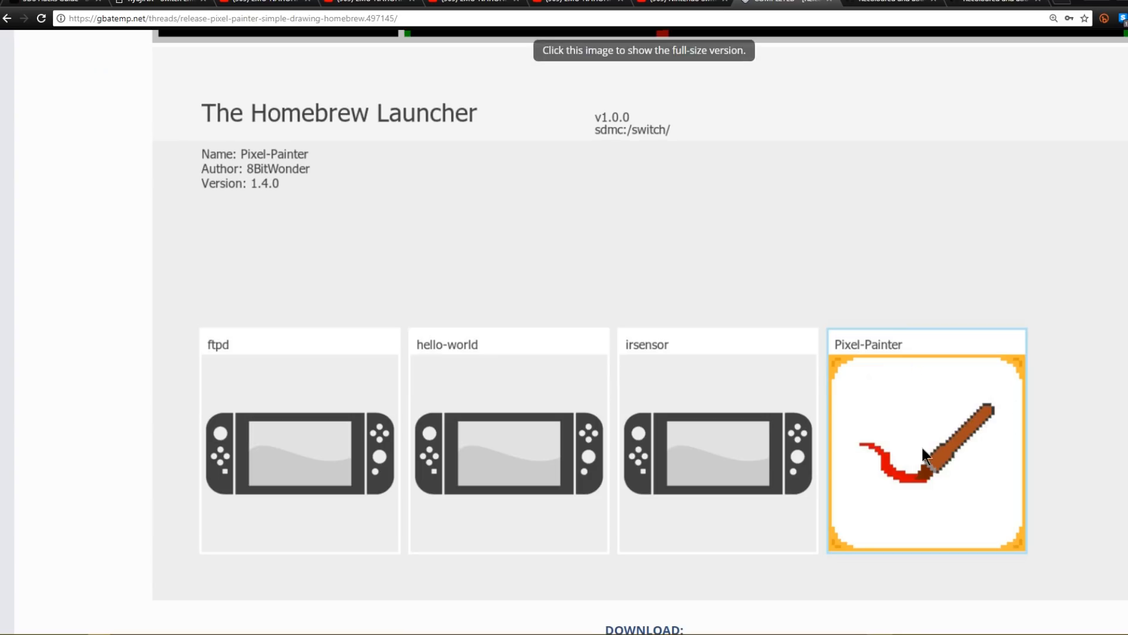
{"action": "mouse_move", "coordinate": [866, 166]}
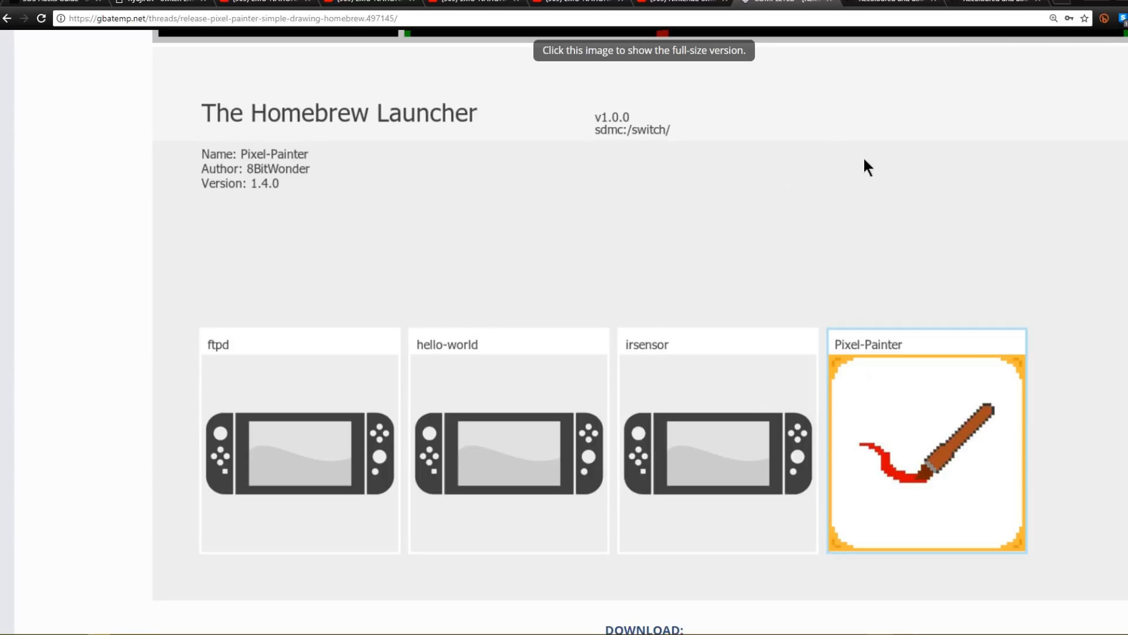
{"action": "mouse_move", "coordinate": [896, 6]}
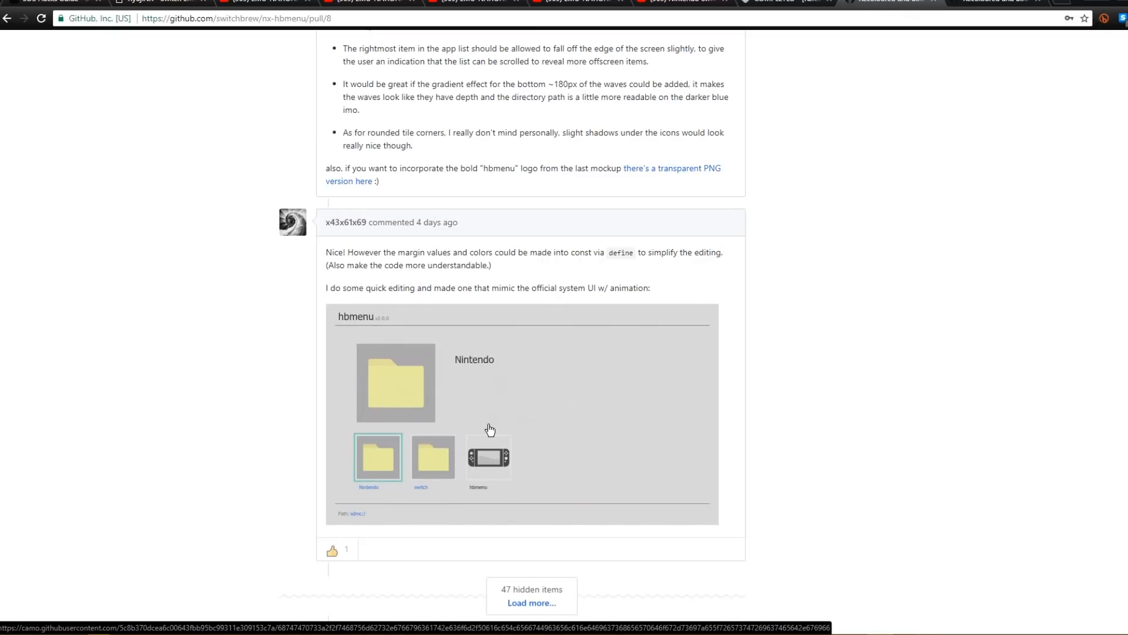
{"action": "mouse_move", "coordinate": [478, 436]}
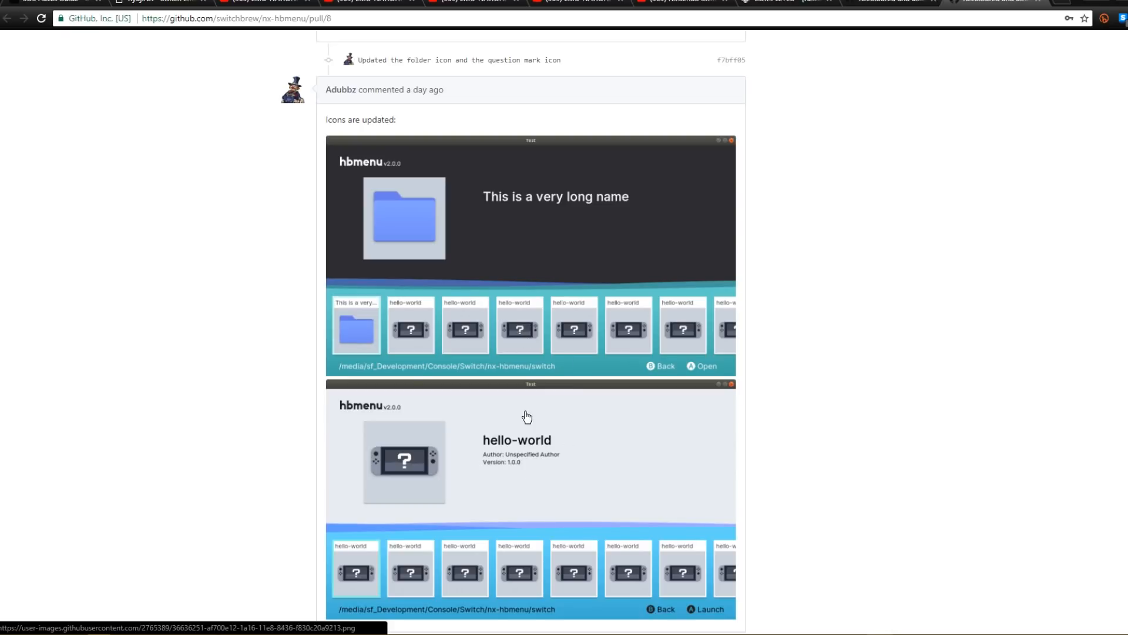
{"action": "mouse_move", "coordinate": [465, 270]}
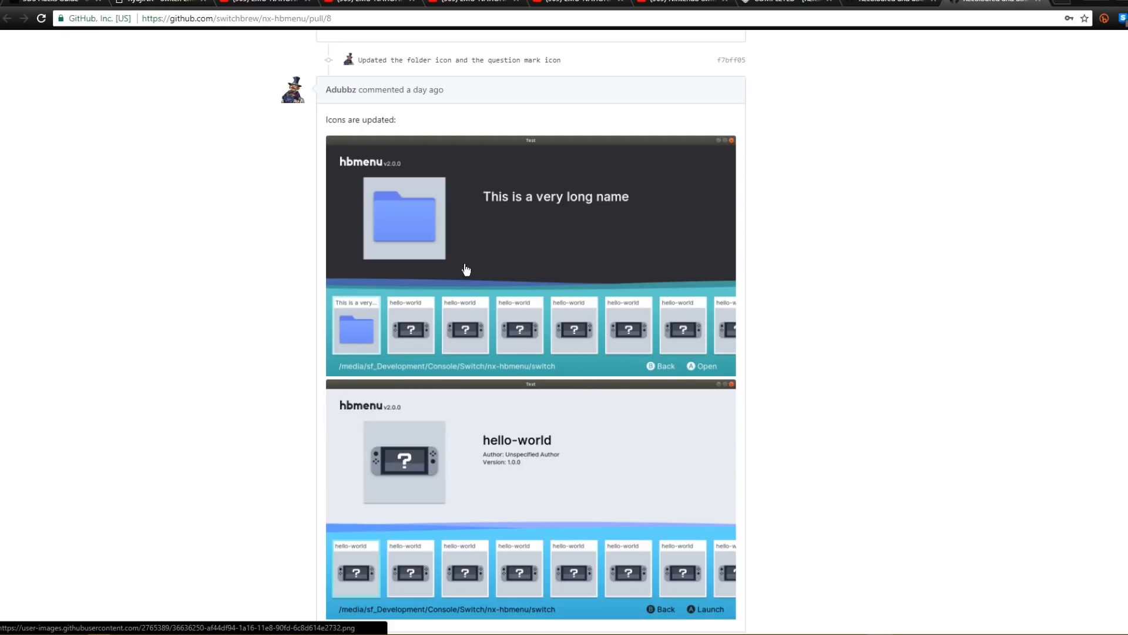
{"action": "mouse_move", "coordinate": [805, 283]}
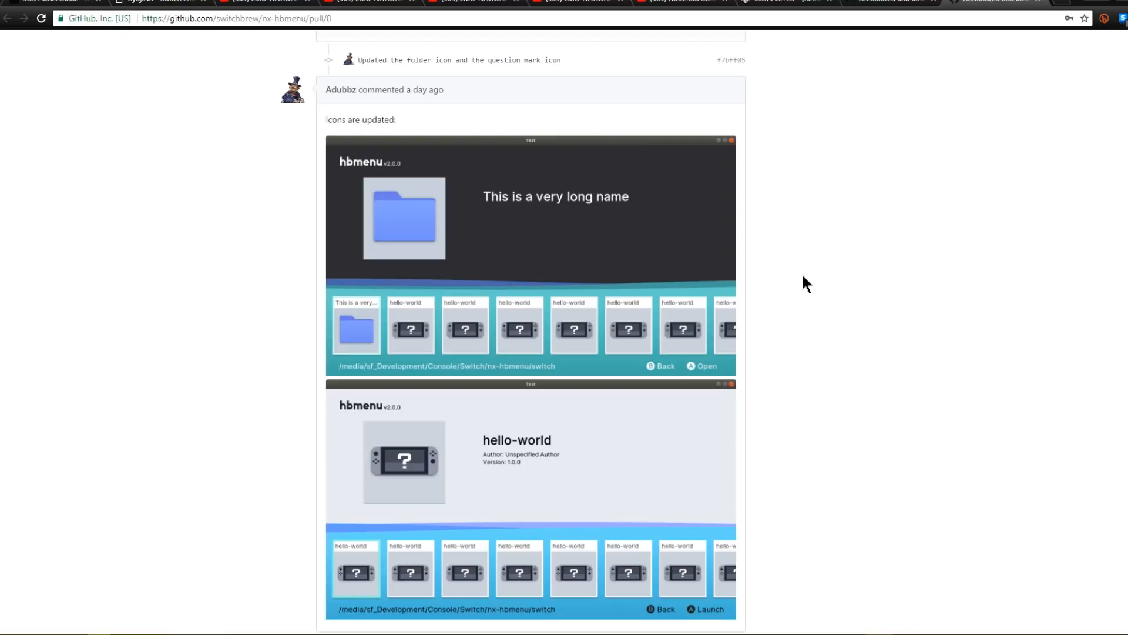